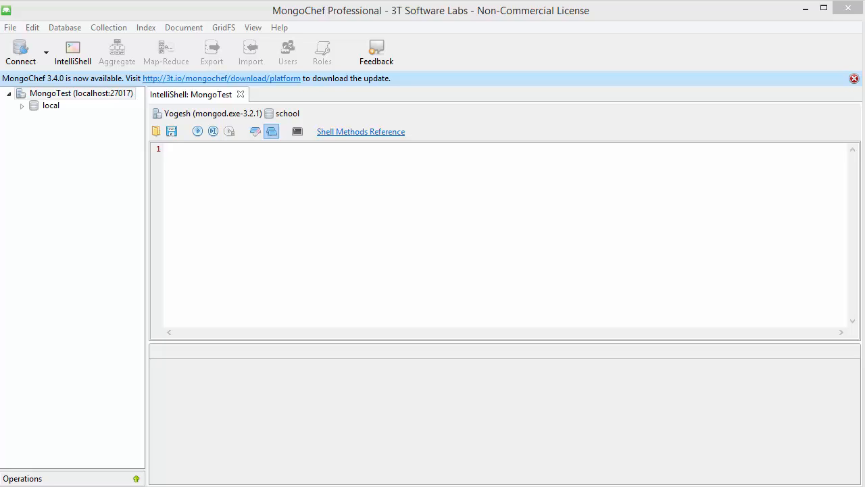
pyautogui.moveTo(332, 232)
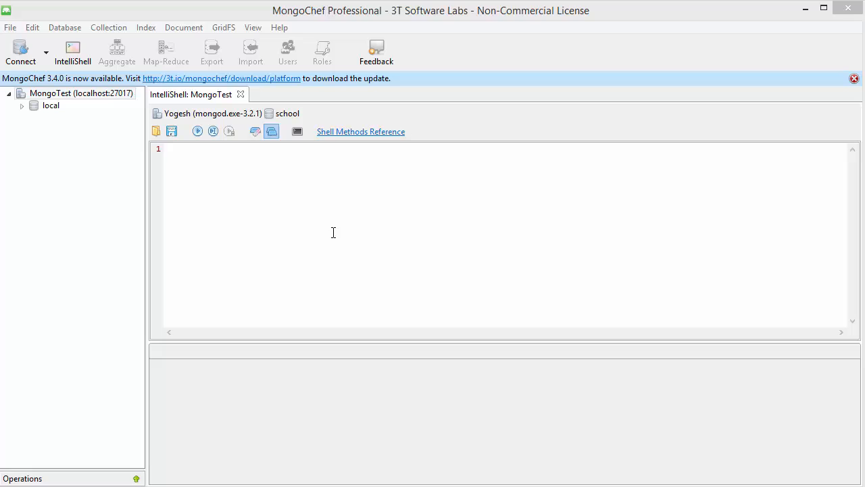
pyautogui.moveTo(330, 216)
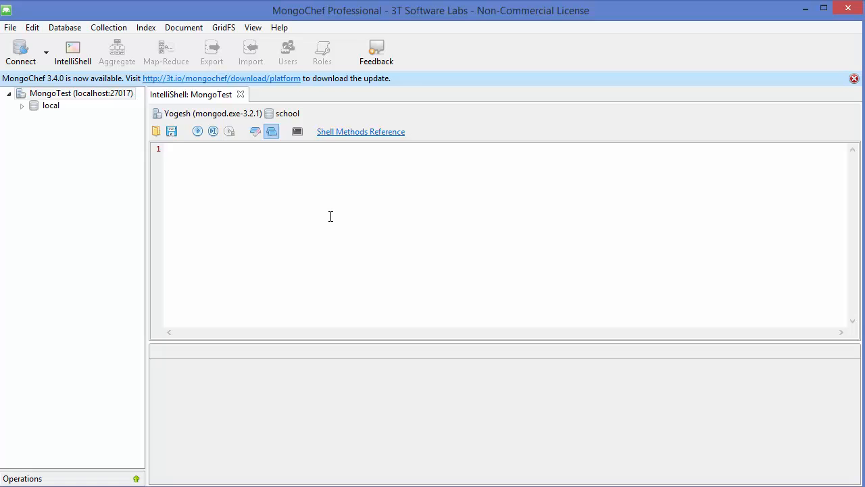
pyautogui.moveTo(329, 217)
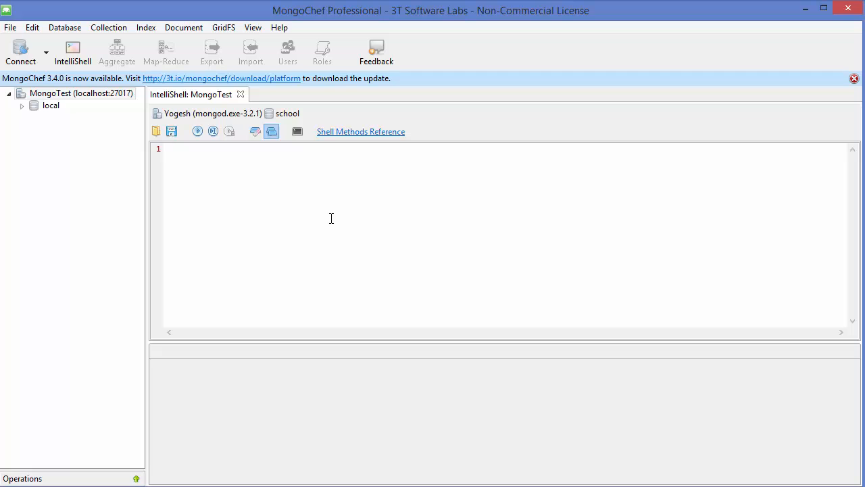
# Run 'use school' in IntelliShell so the output reports switched to db school.
pyautogui.write('use sch')
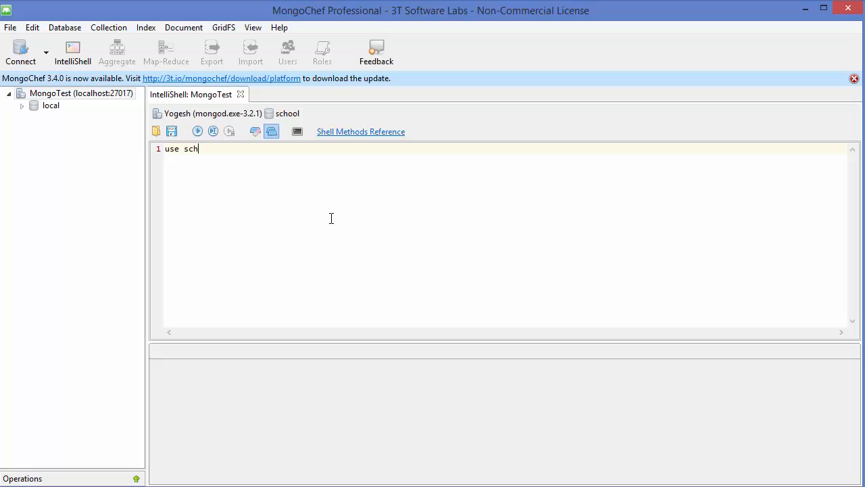
pyautogui.write('ool')
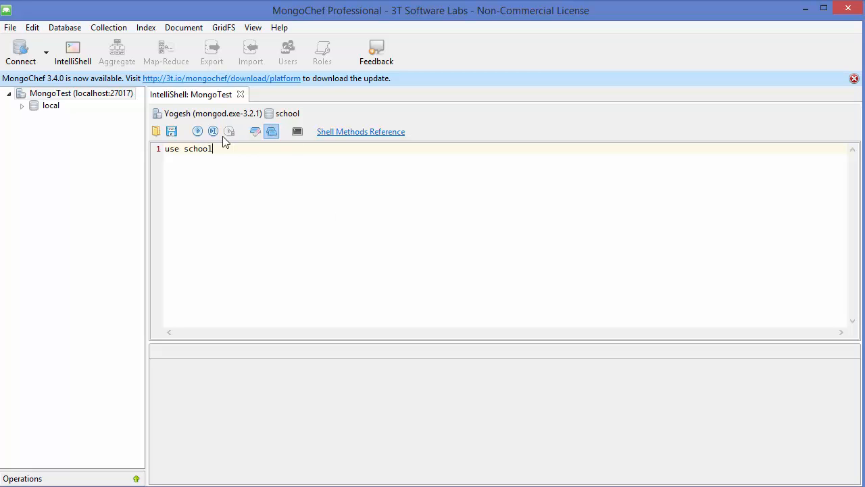
pyautogui.click(197, 131)
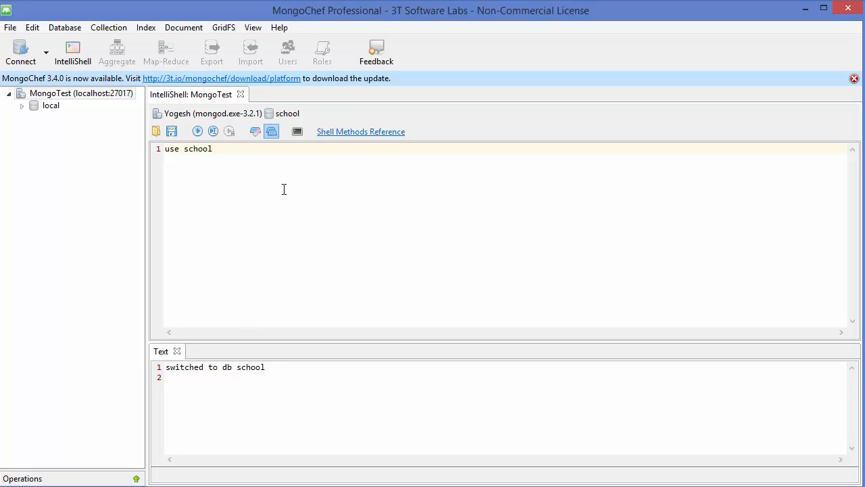
pyautogui.moveTo(287, 181)
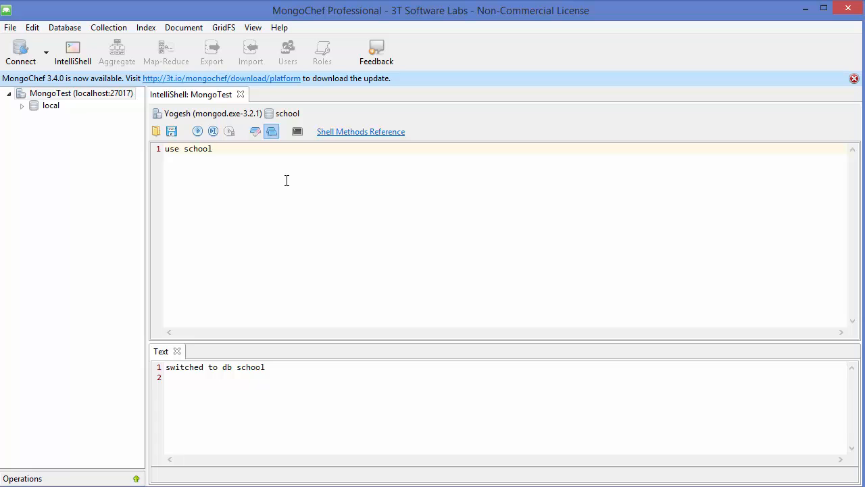
# Start a 'db.students.insert(' call on line 2 of the IntelliShell script.
pyautogui.write('db')
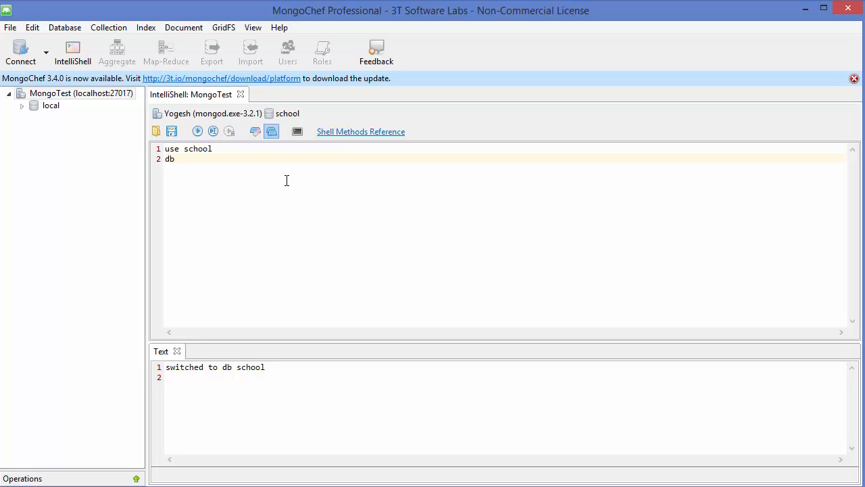
pyautogui.write('.stude')
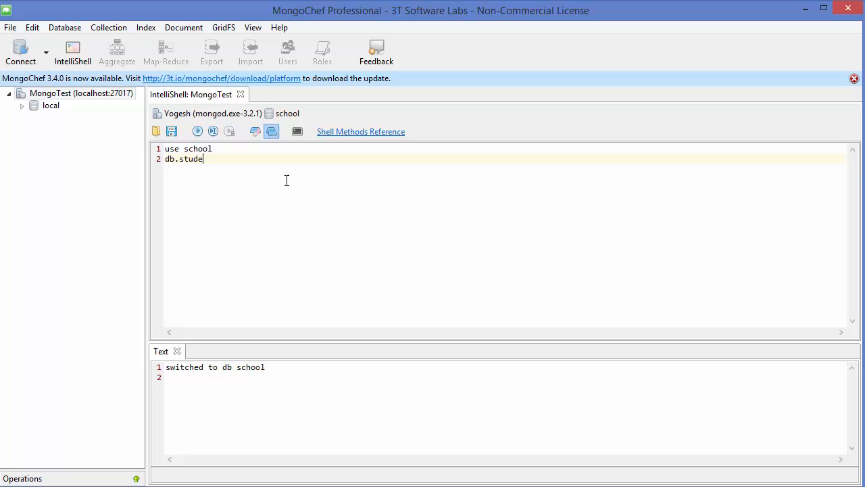
pyautogui.write('nts')
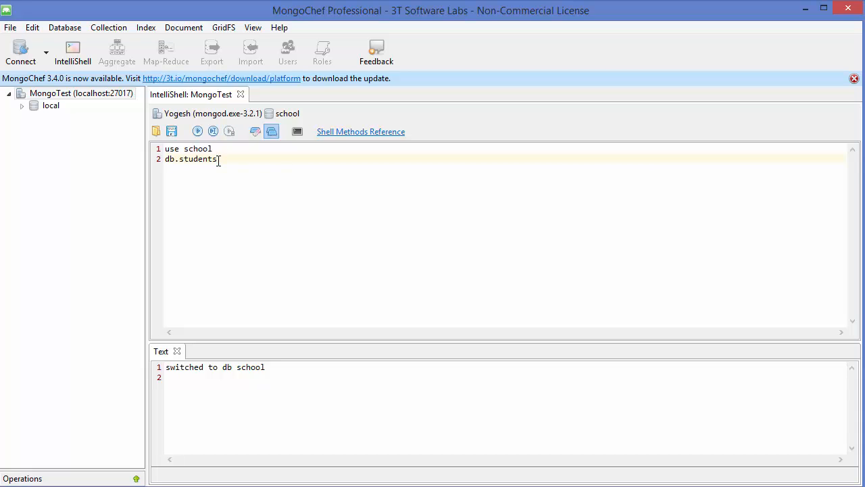
pyautogui.write('.inse')
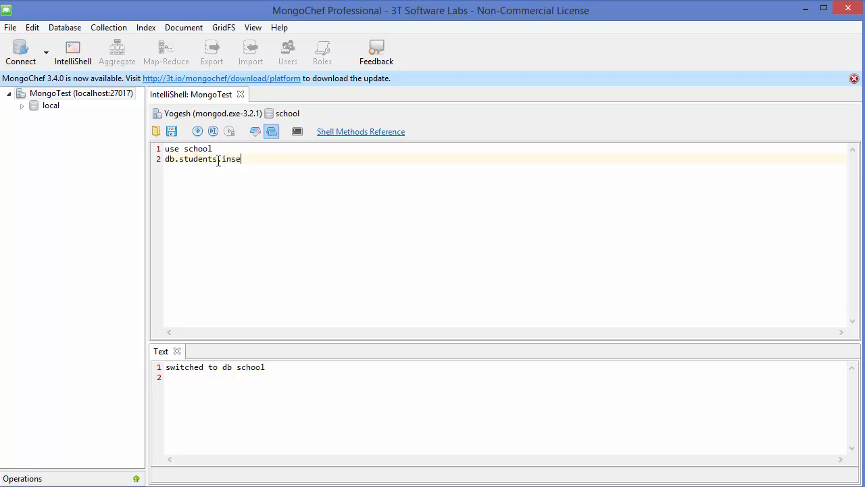
pyautogui.write('rt')
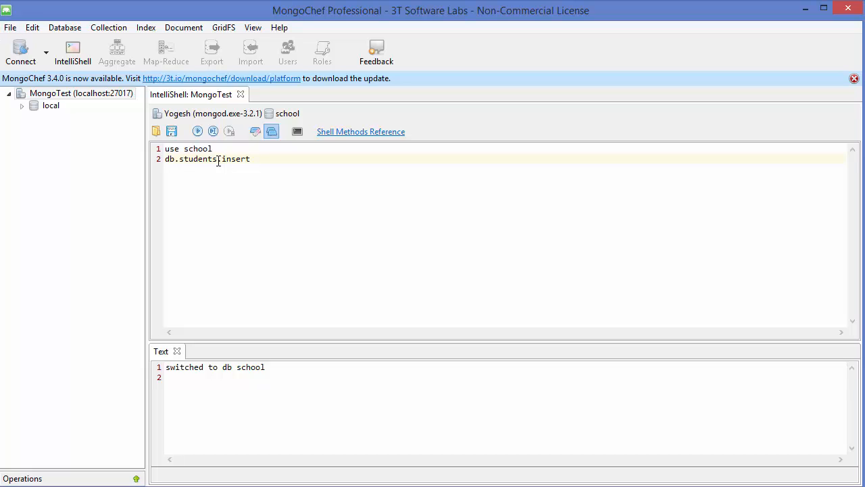
pyautogui.write('(')
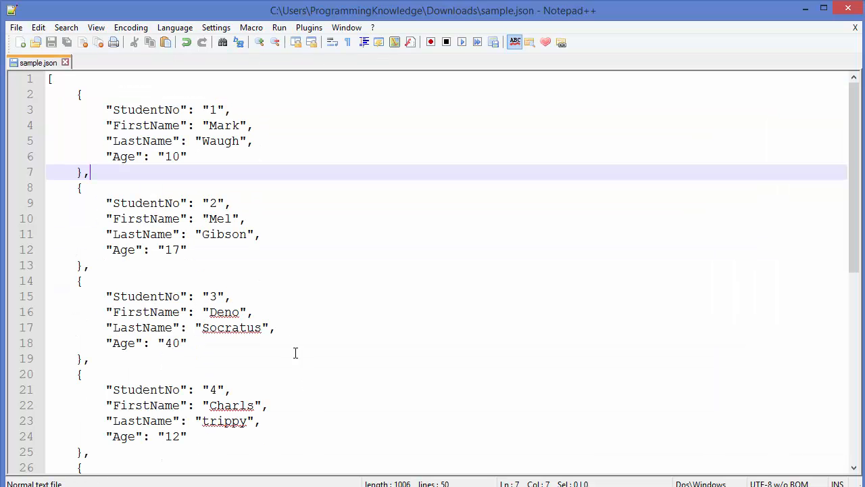
# Select the first student record (StudentNo 1, Mark Waugh) in sample.json for copying.
pyautogui.click(287, 311)
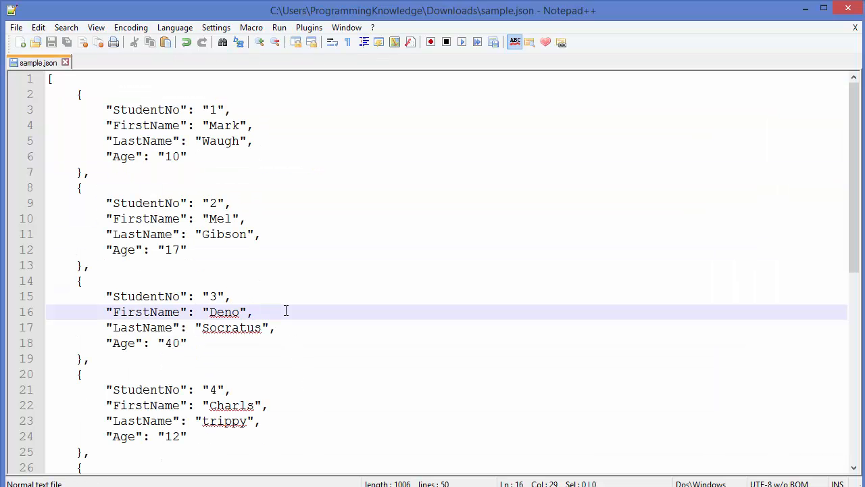
pyautogui.moveTo(303, 311)
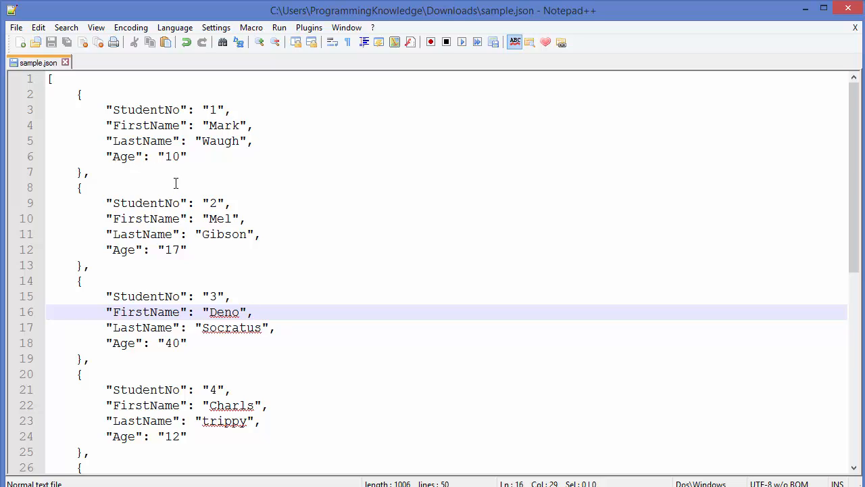
pyautogui.moveTo(97, 157)
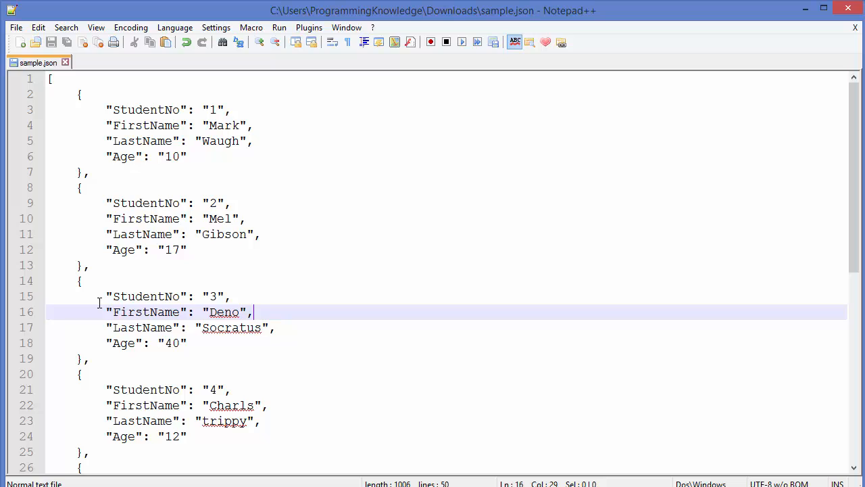
pyautogui.moveTo(143, 157)
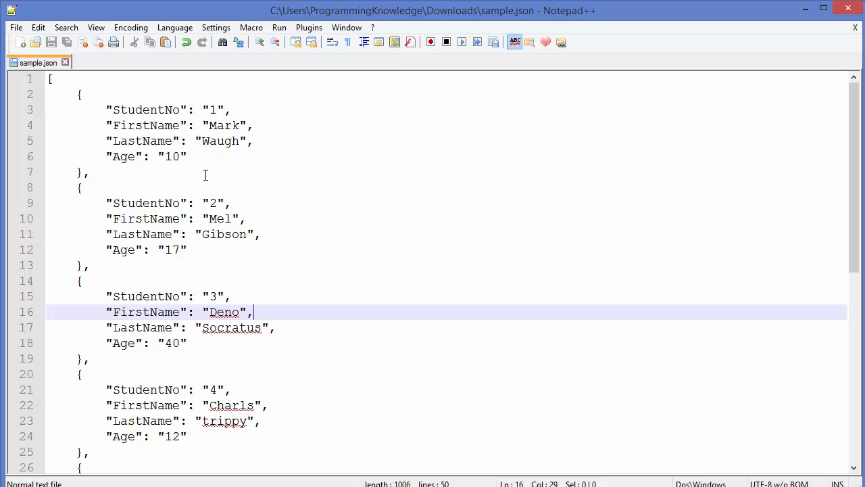
pyautogui.moveTo(192, 124)
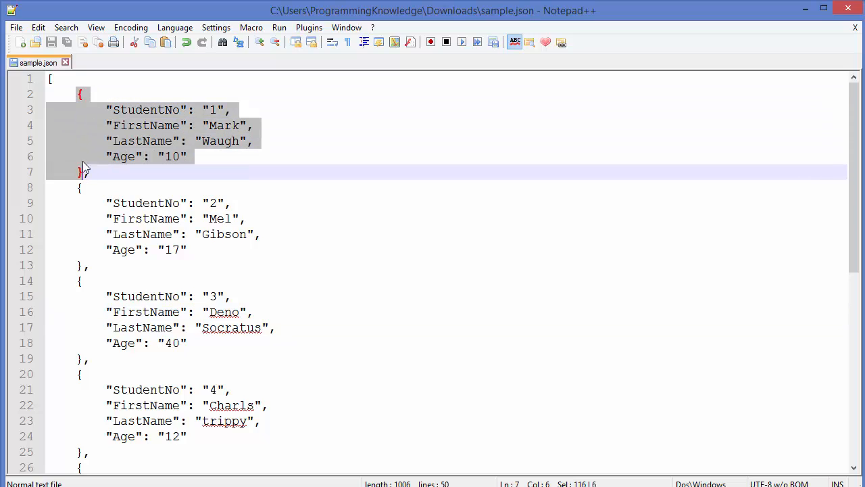
pyautogui.moveTo(143, 141)
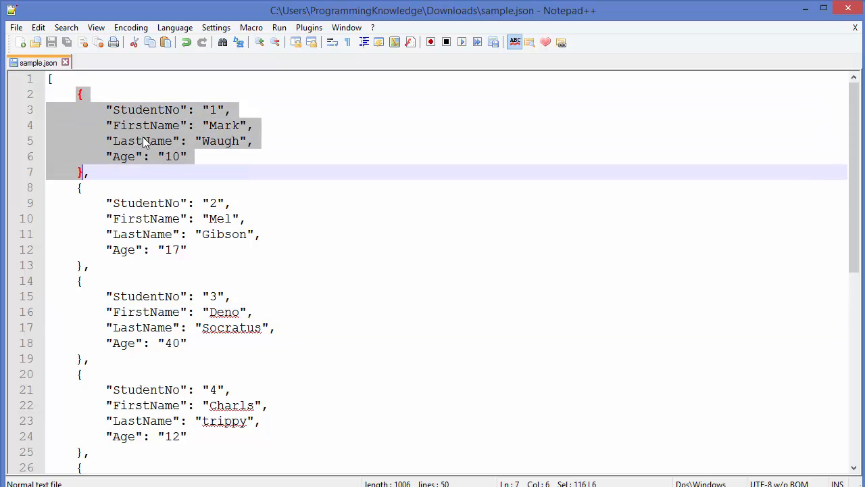
pyautogui.moveTo(96, 119)
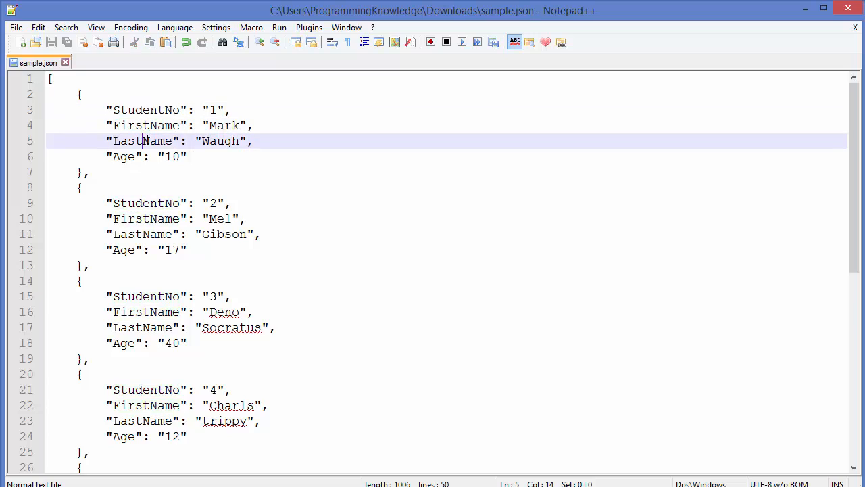
pyautogui.doubleClick(142, 141)
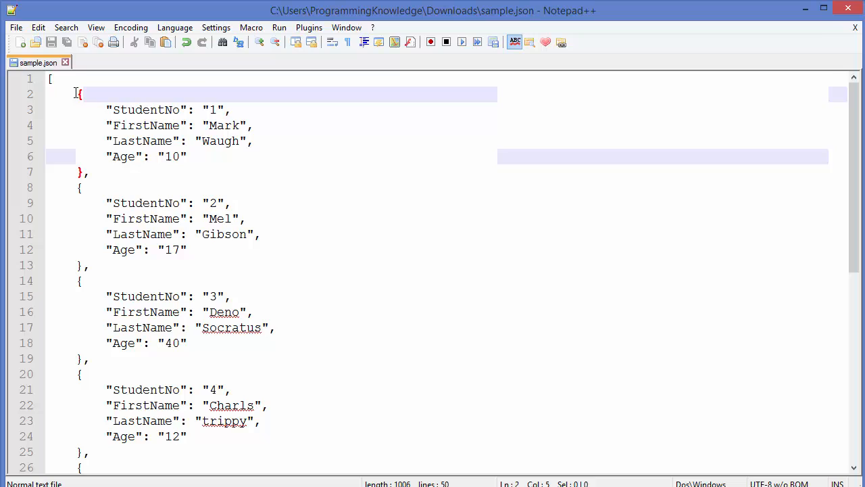
pyautogui.moveTo(80, 93); pyautogui.dragTo(82, 172)
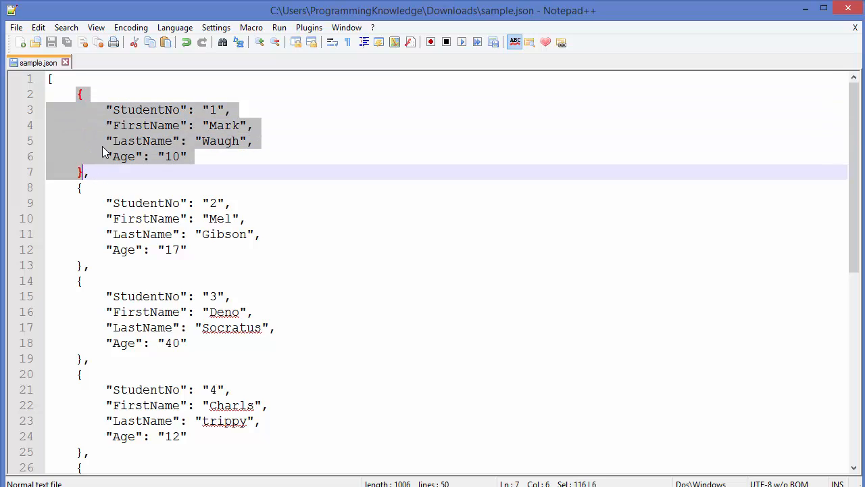
pyautogui.click(107, 172)
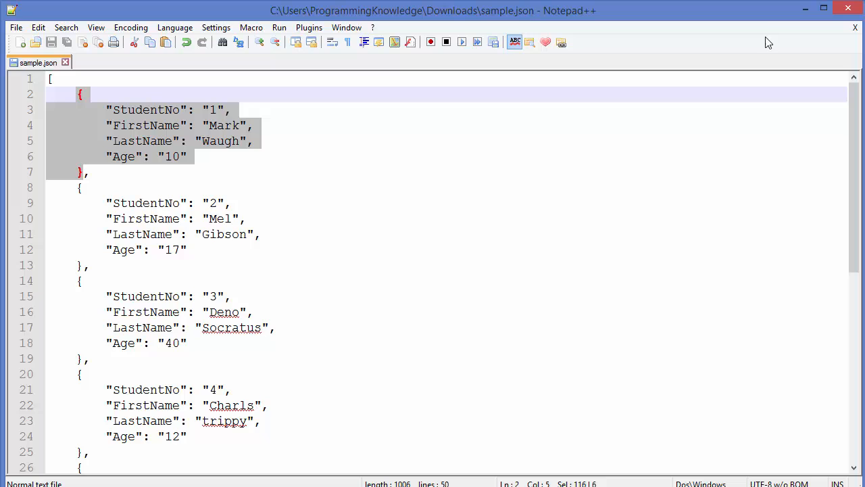
pyautogui.moveTo(805, 8)
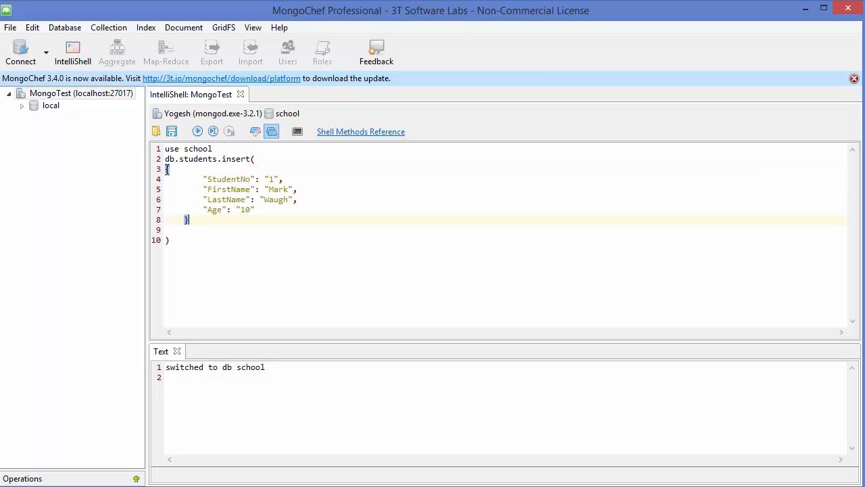
# Execute the insert of StudentNo 1 into students, getting WriteResult nInserted: 1.
pyautogui.click(257, 179)
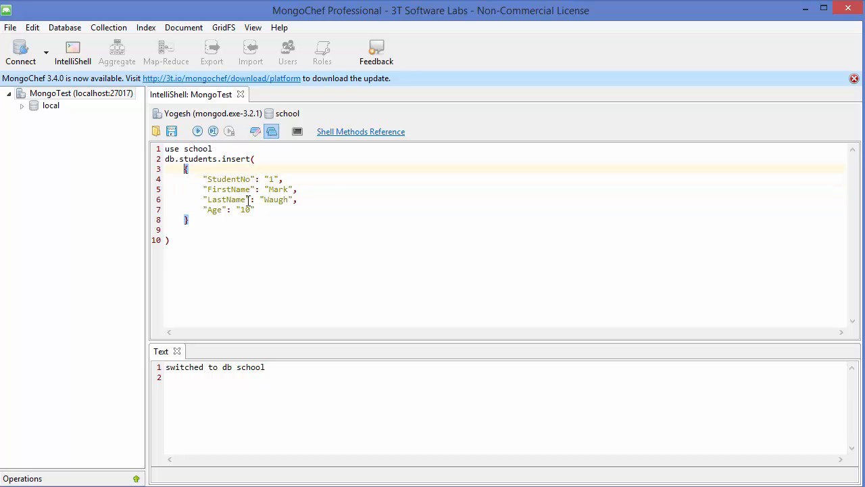
pyautogui.moveTo(242, 205)
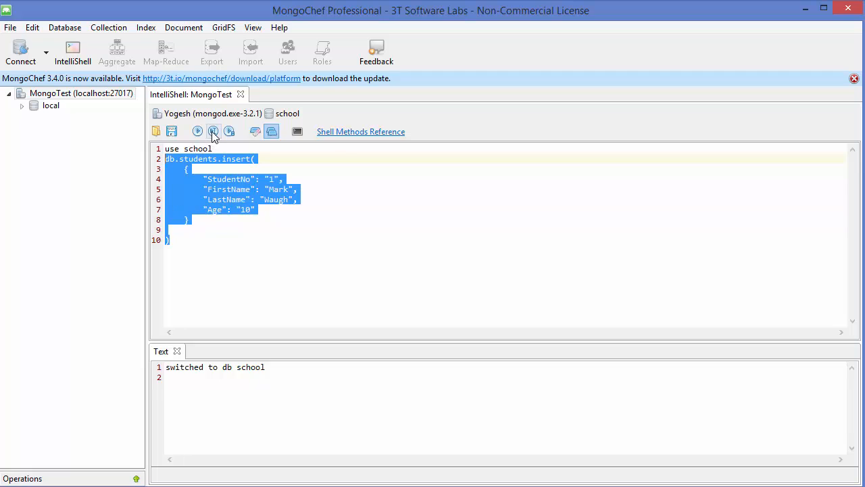
pyautogui.click(214, 131)
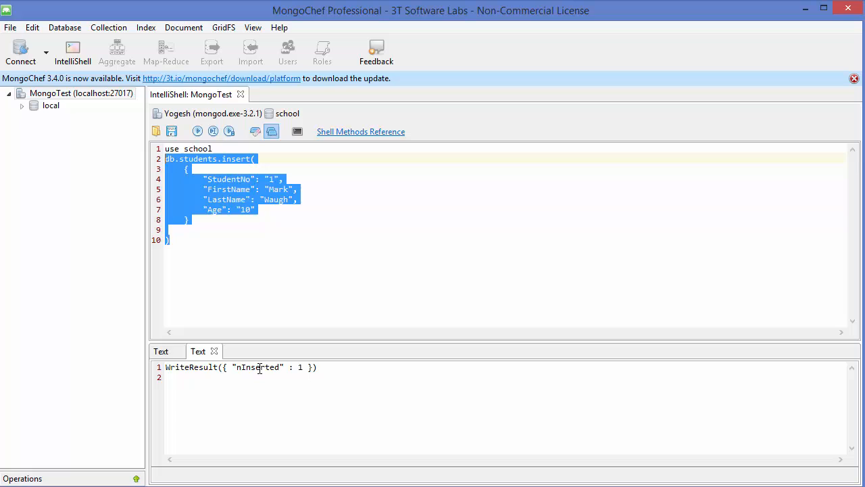
pyautogui.click(238, 242)
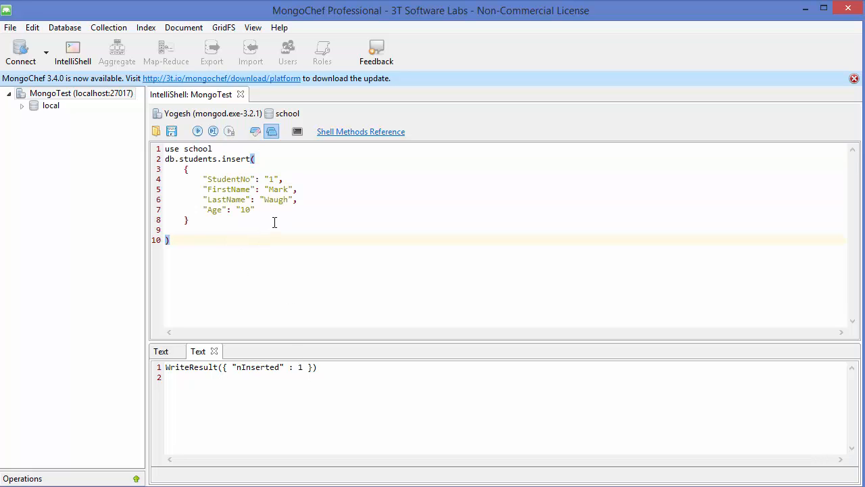
pyautogui.moveTo(200, 229)
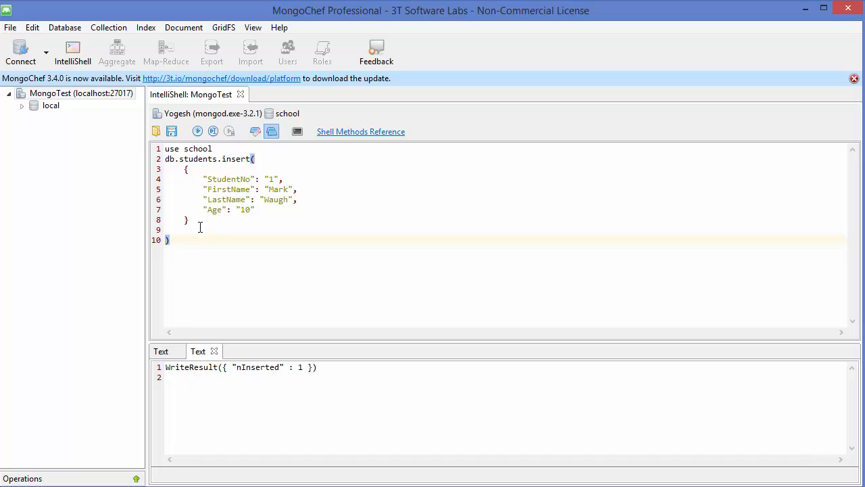
pyautogui.moveTo(211, 221)
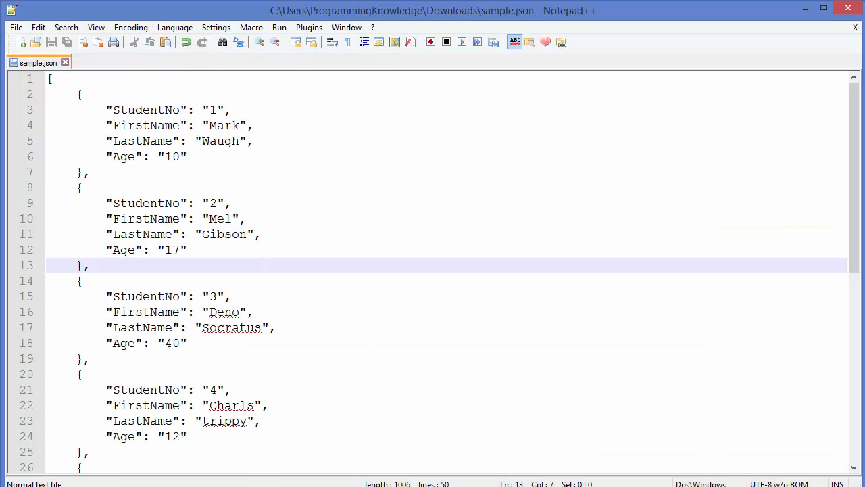
# Select the student records from StudentNo 2 onward in sample.json to copy them.
pyautogui.scroll(-3)
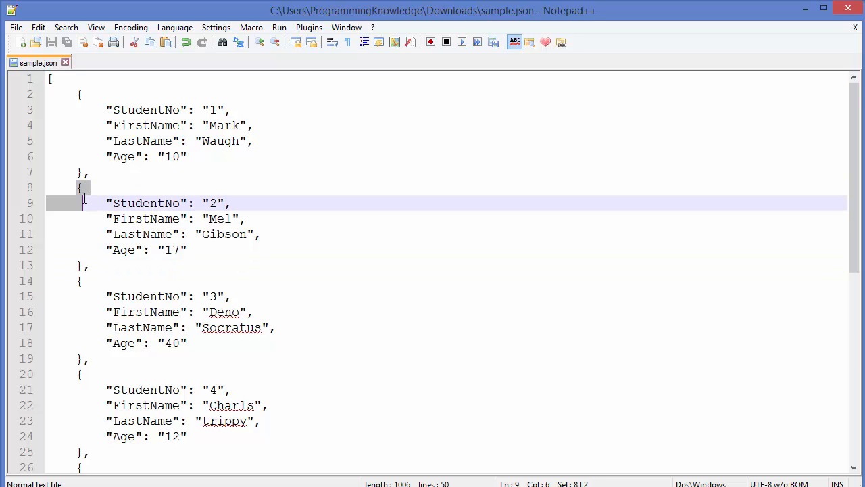
pyautogui.moveTo(84, 203); pyautogui.dragTo(98, 233)
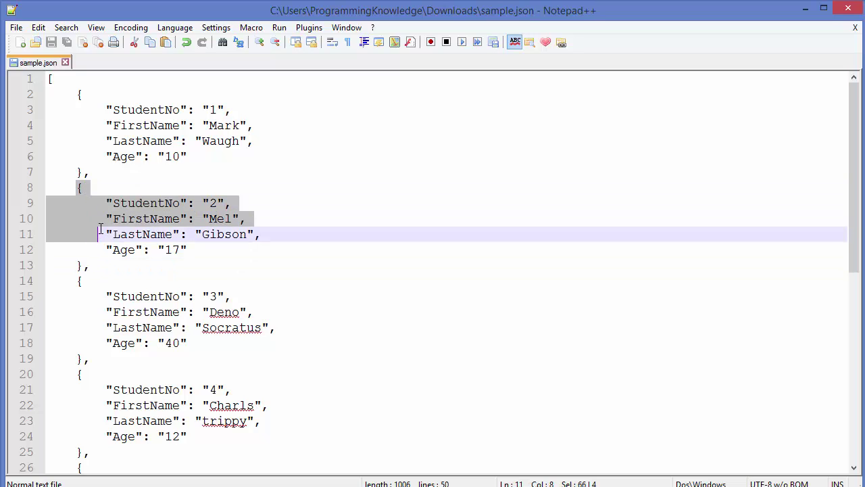
pyautogui.click(89, 265)
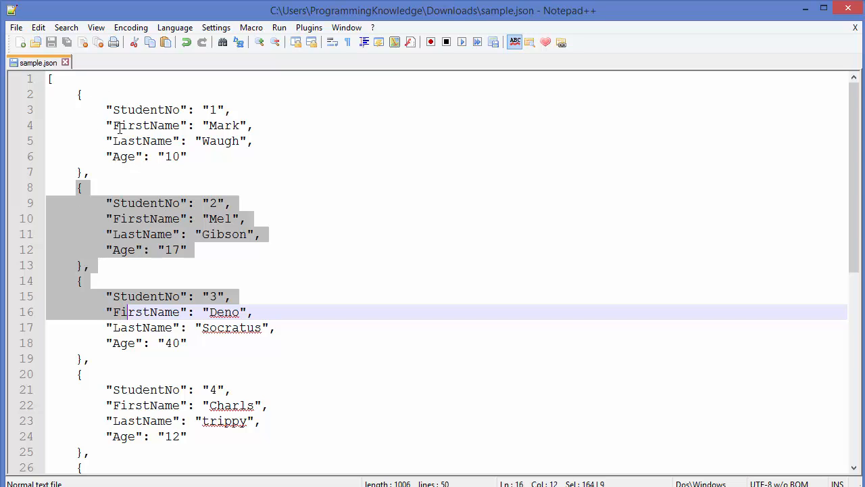
pyautogui.click(75, 187)
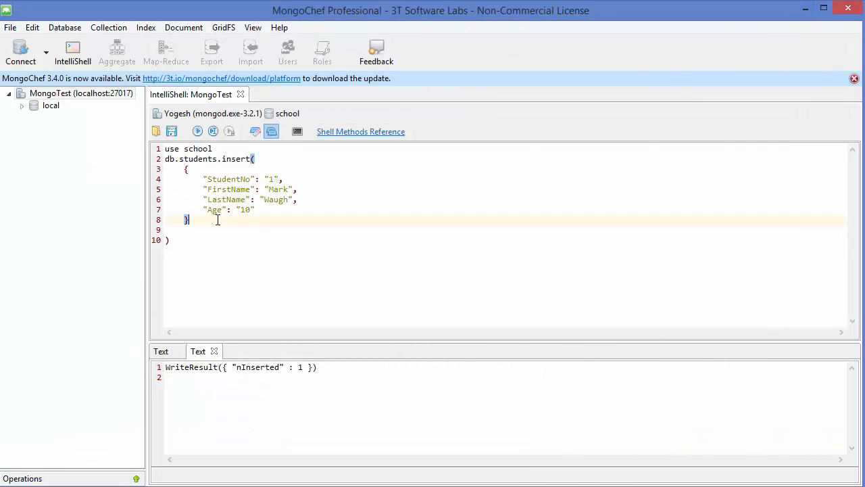
# Replace the single student document inside insert( ) with an empty array [ ].
pyautogui.moveTo(186, 169); pyautogui.dragTo(189, 219)
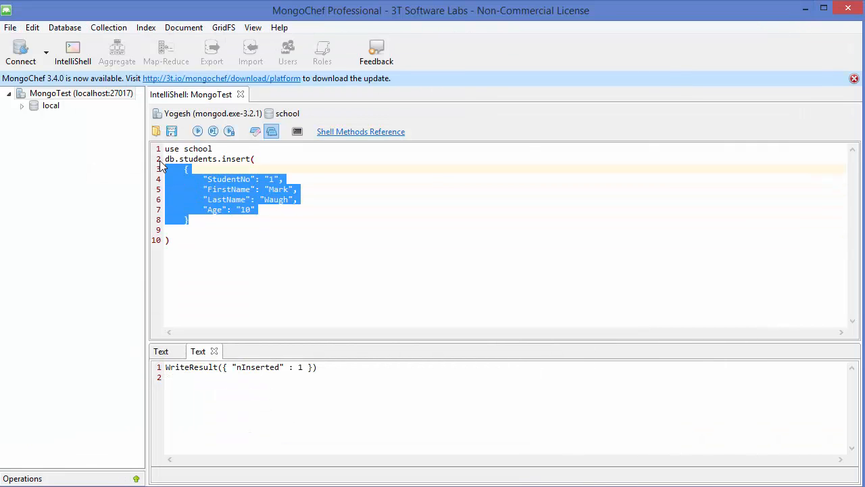
pyautogui.press('Delete')
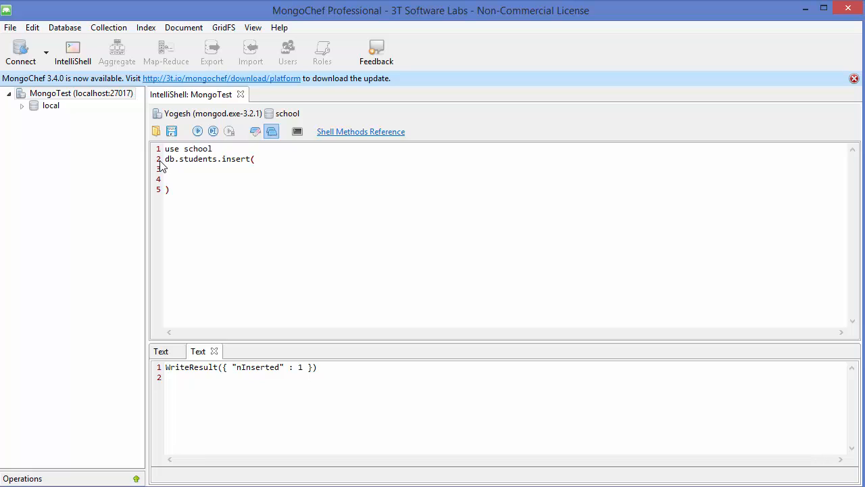
pyautogui.write('[]')
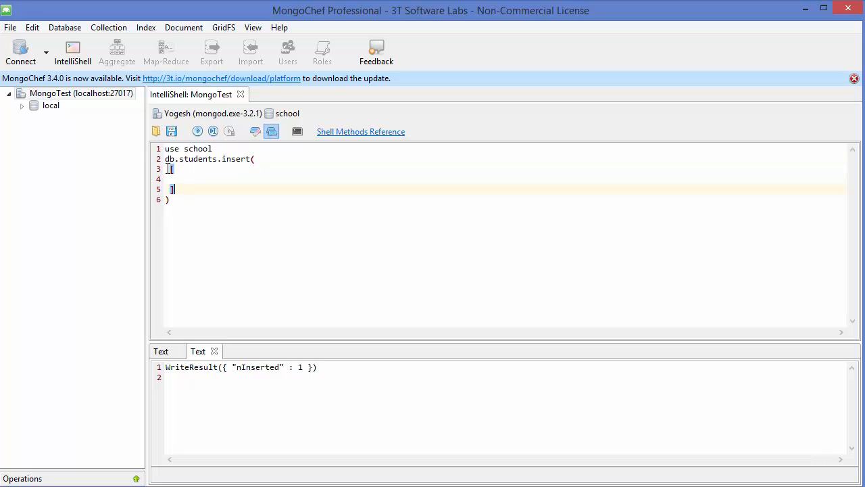
# Fill the array with the pasted student records numbered 2 through 8 and review them.
pyautogui.scroll(-3)
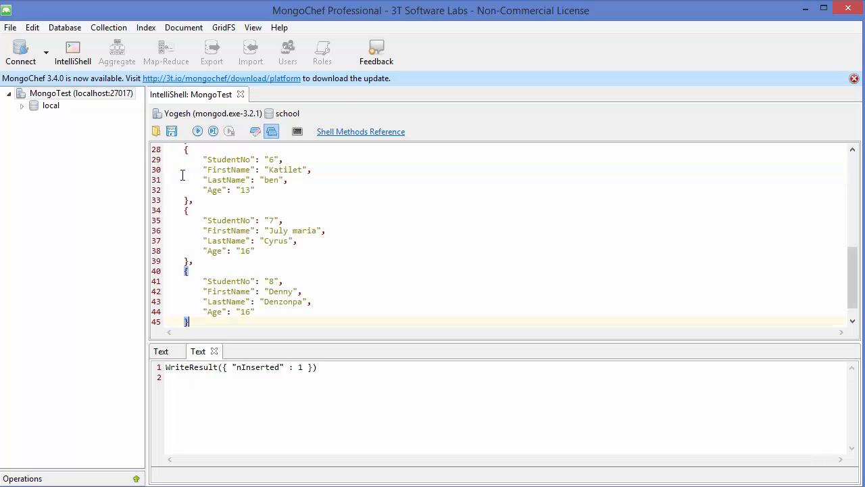
pyautogui.scroll(3)
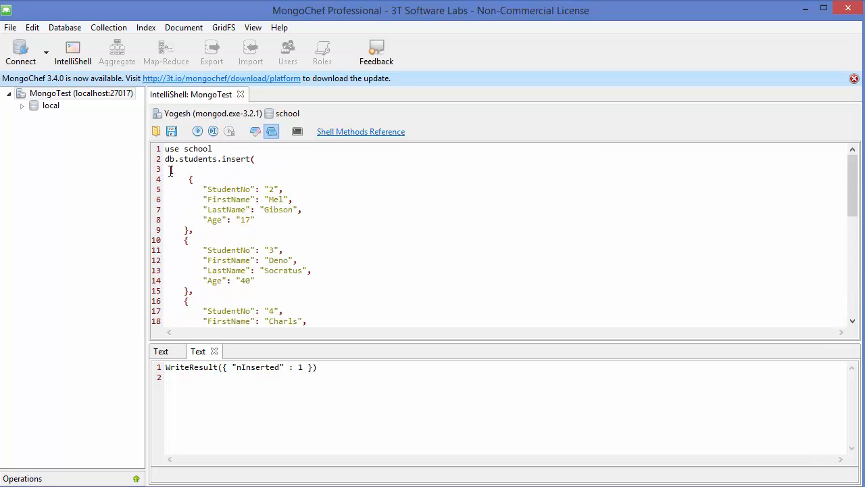
pyautogui.click(170, 169)
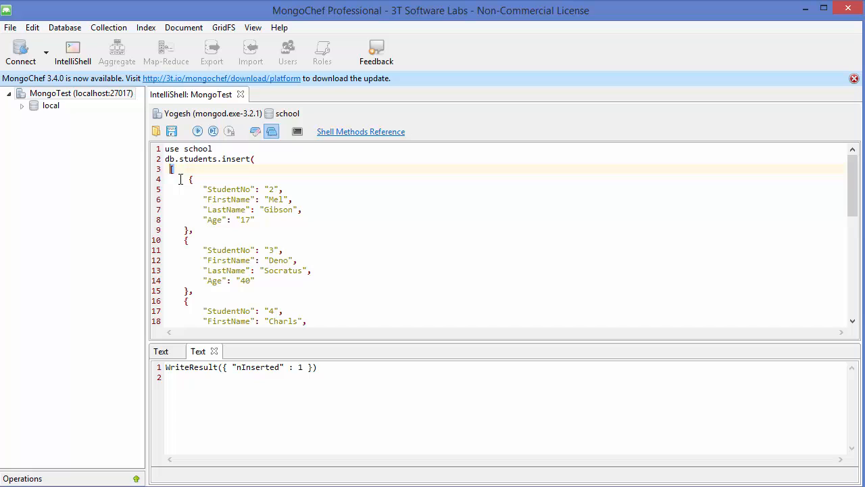
pyautogui.moveTo(192, 178); pyautogui.dragTo(192, 220)
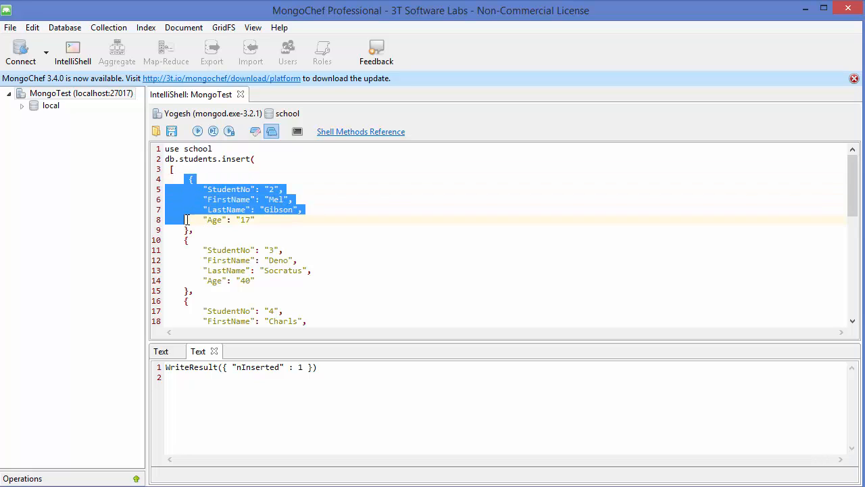
pyautogui.scroll(-3)
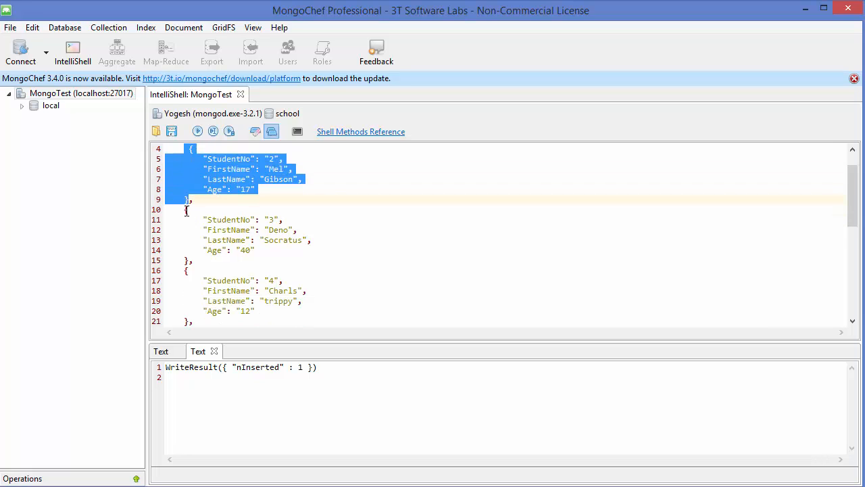
pyautogui.scroll(-3)
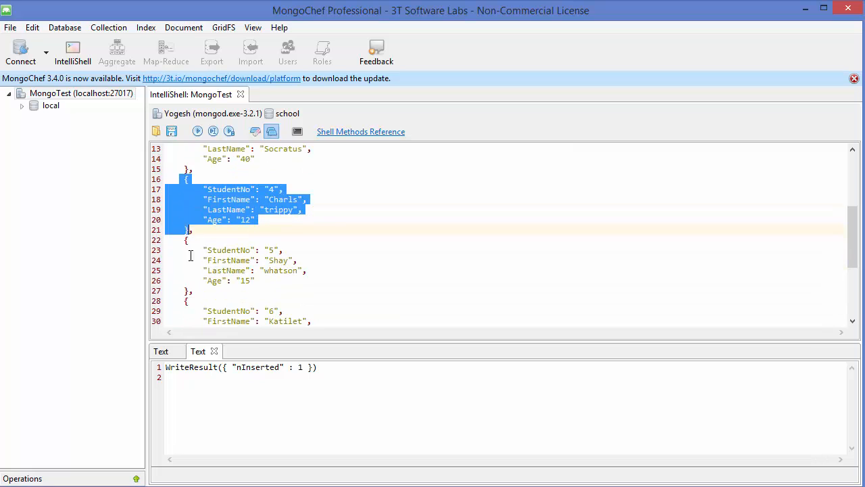
pyautogui.scroll(-3)
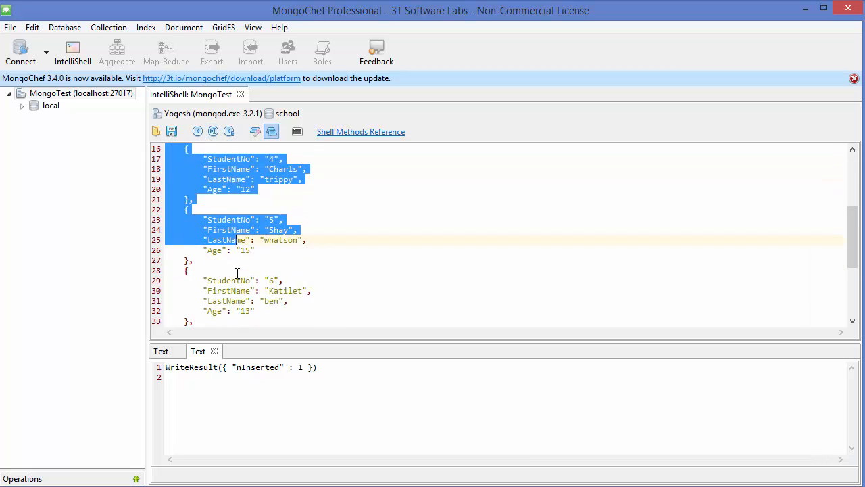
# Execute the whole array insert script, getting BulkWriteResult nInserted: 7.
pyautogui.scroll(-3)
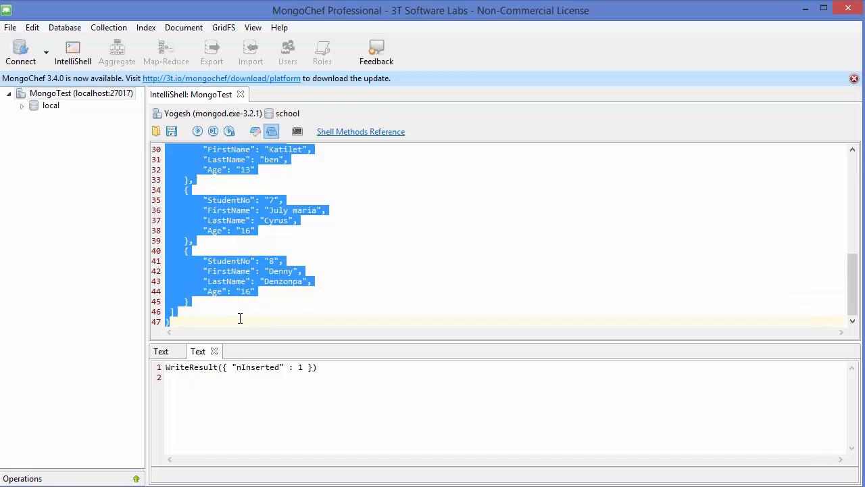
pyautogui.moveTo(214, 131)
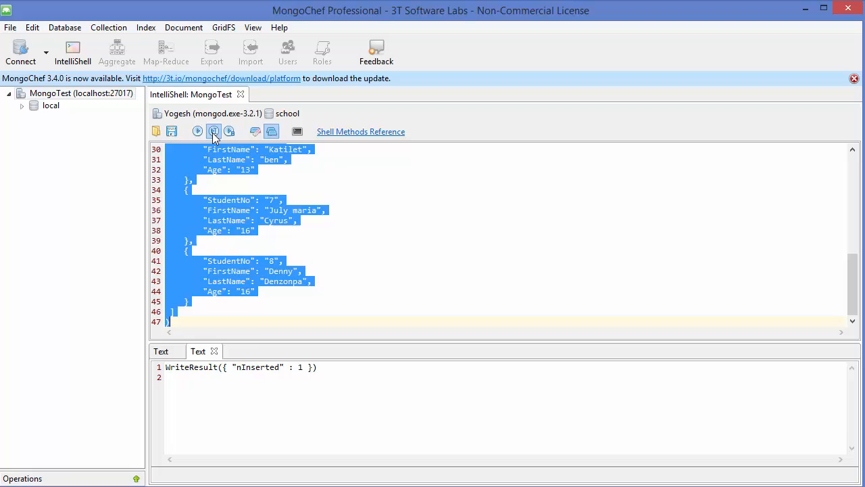
pyautogui.click(213, 131)
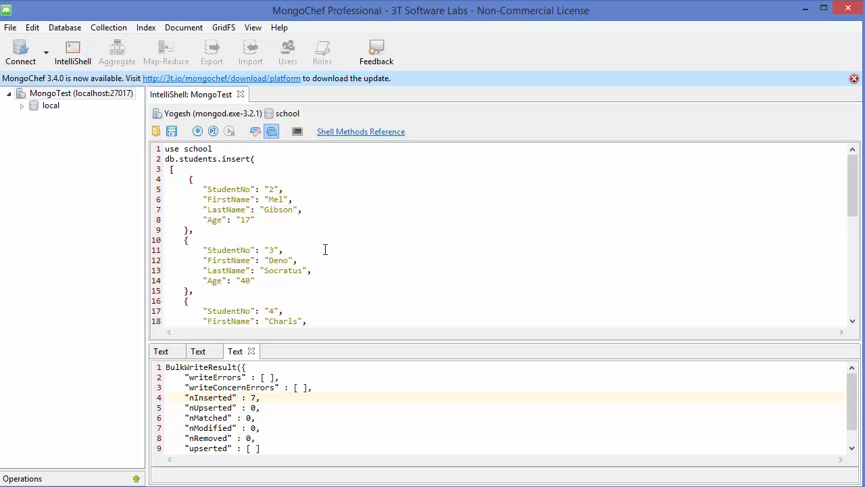
pyautogui.moveTo(344, 228)
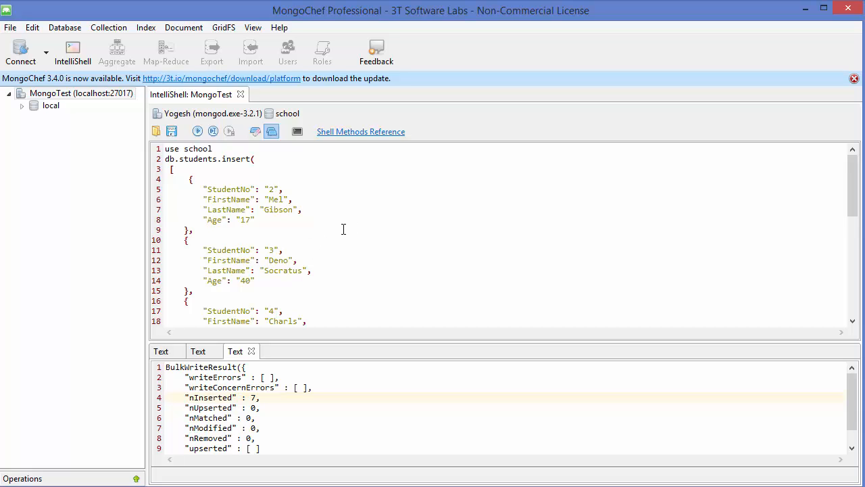